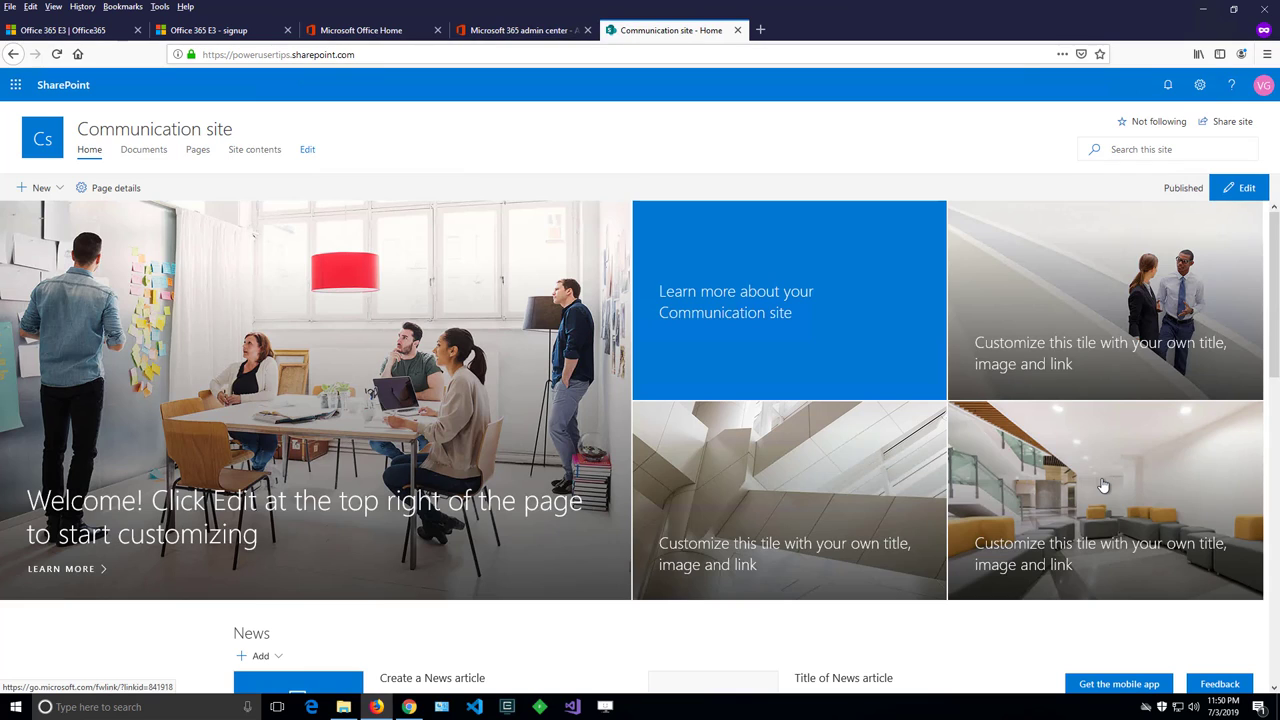
mouse_move(1228, 110)
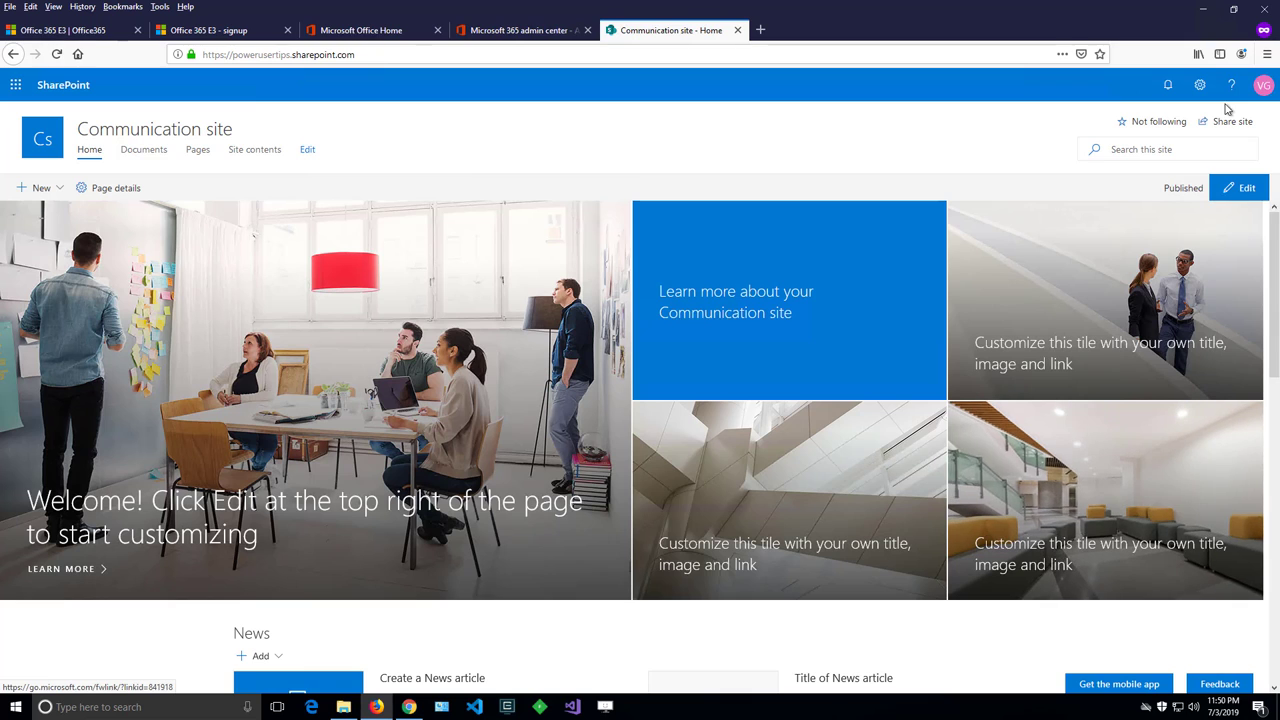
mouse_move(1272, 108)
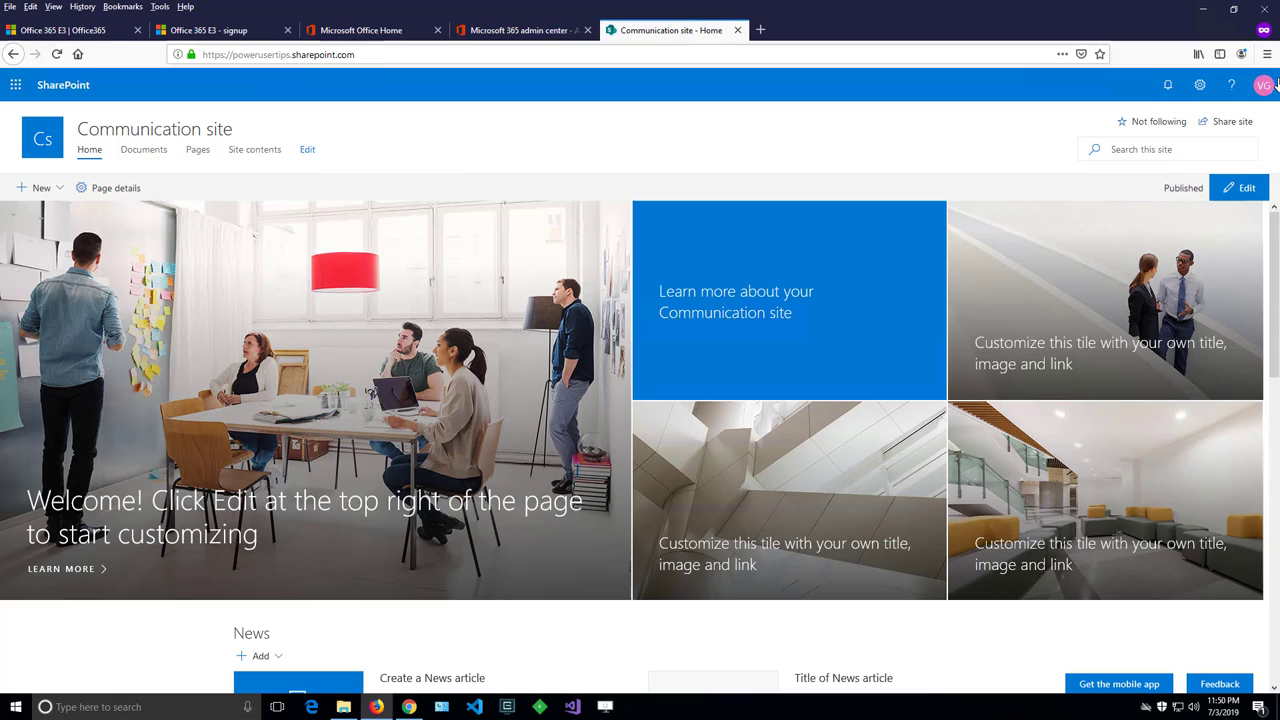
mouse_move(184, 97)
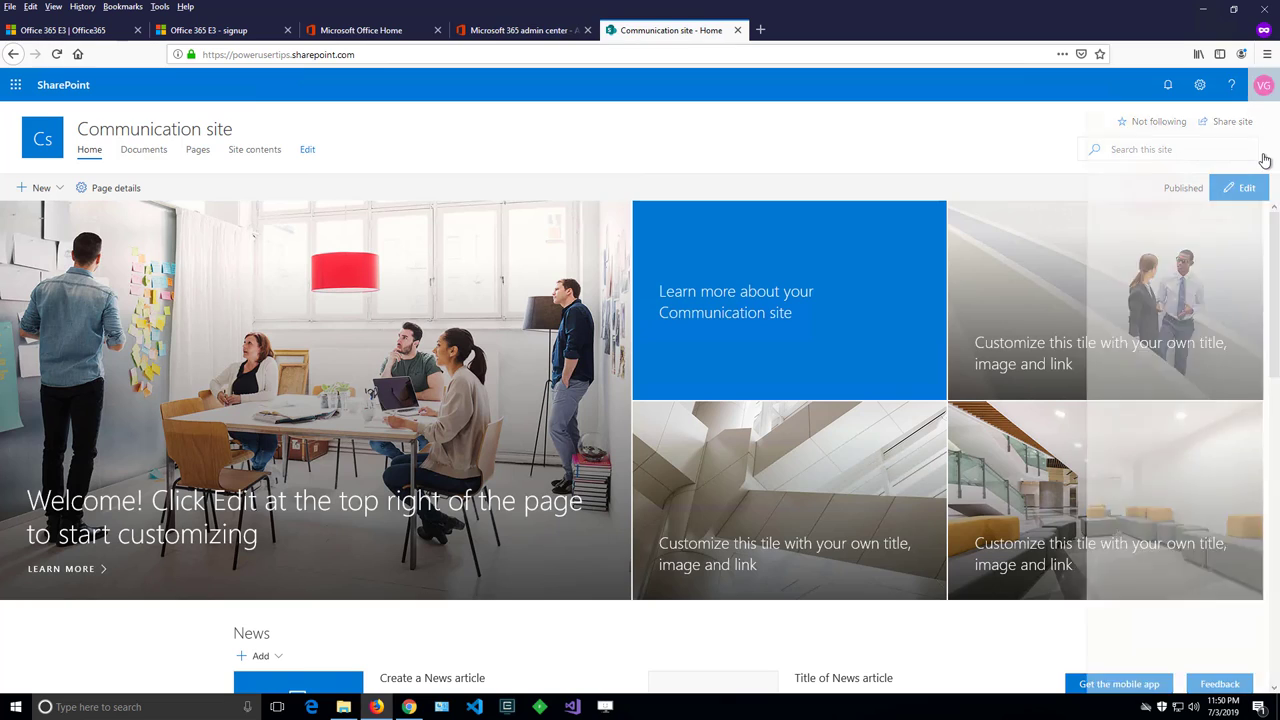
Step: Open My account from the initials avatar panel to reach the Office 365 account overview
click(1263, 85)
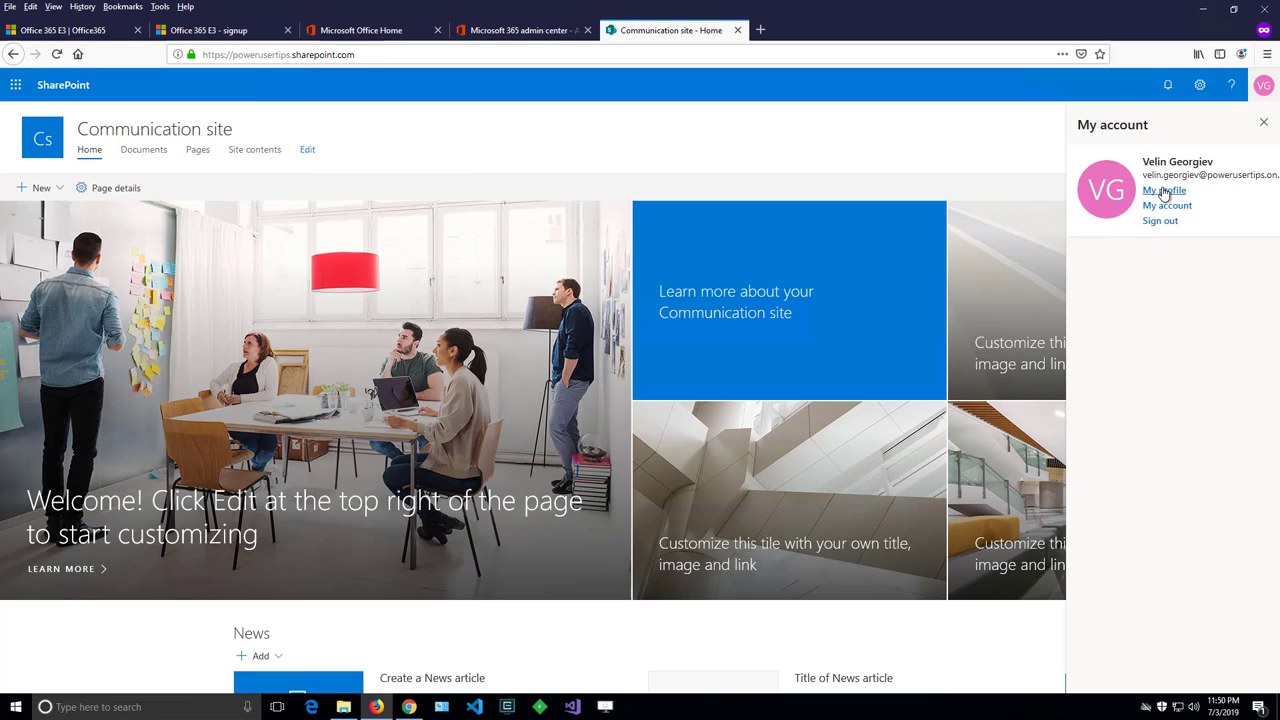
click(1163, 190)
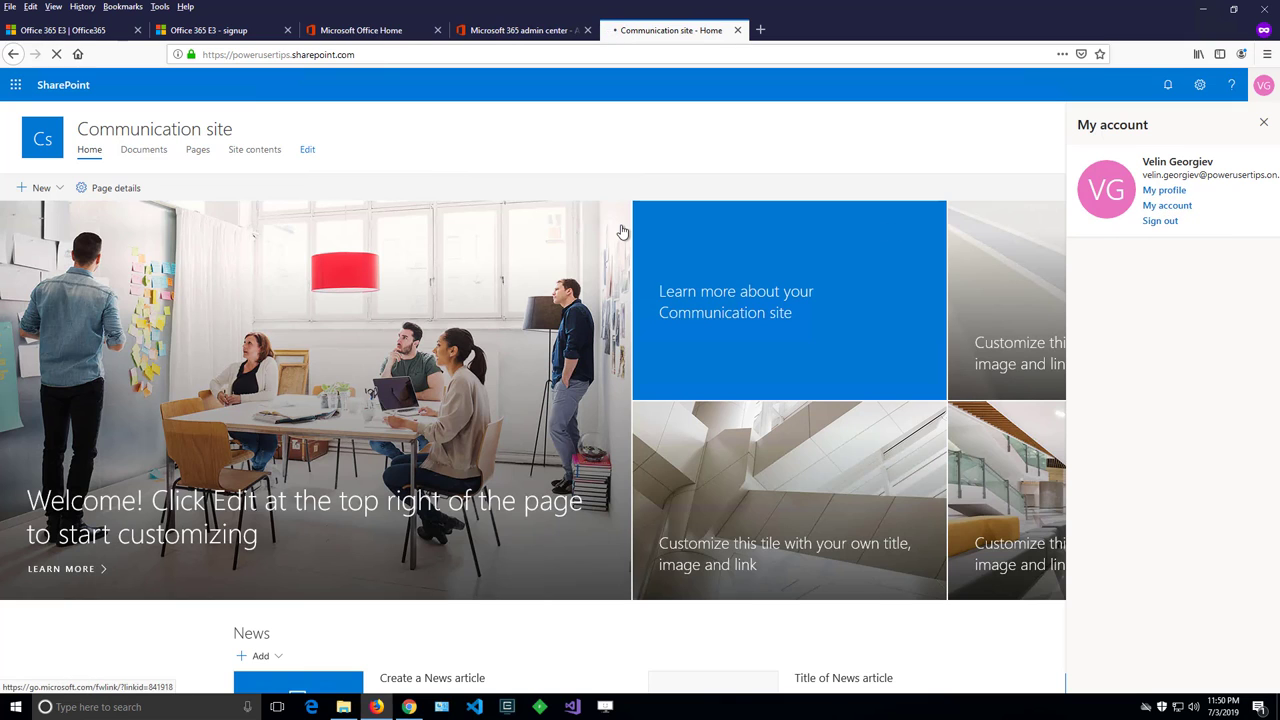
click(1167, 205)
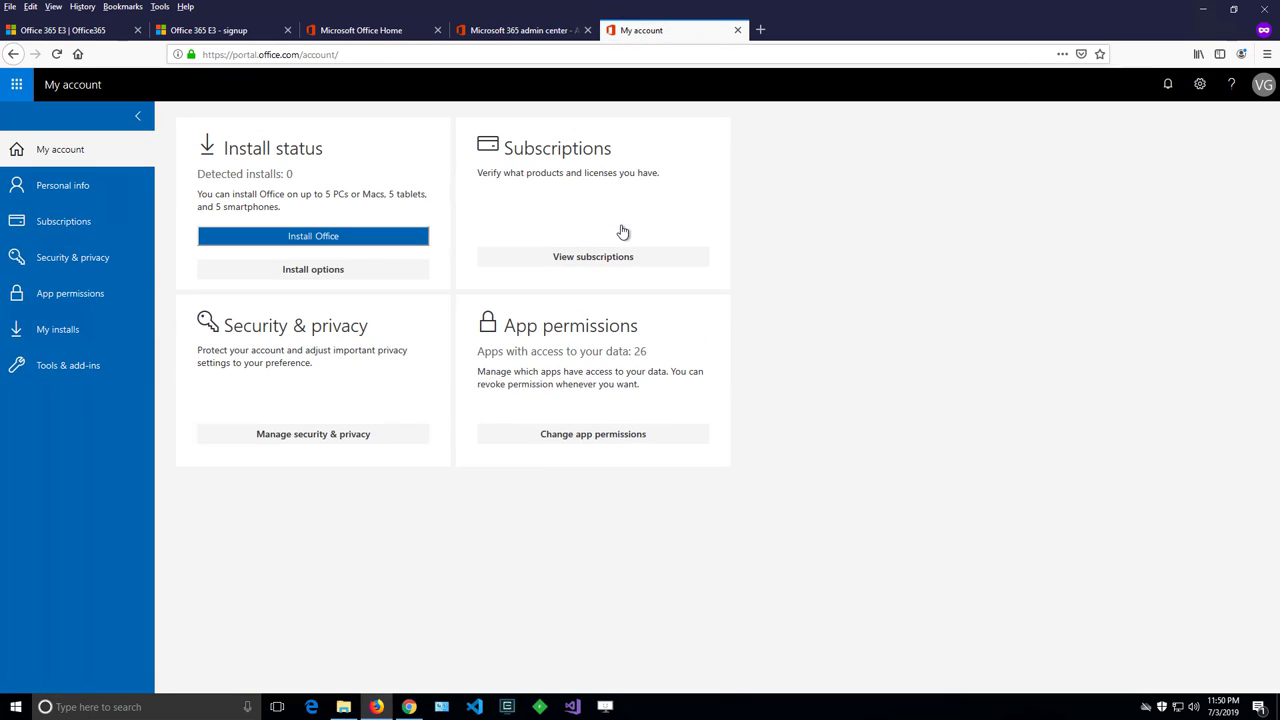
Step: Show the Personal info page with the placeholder profile photo
click(62, 185)
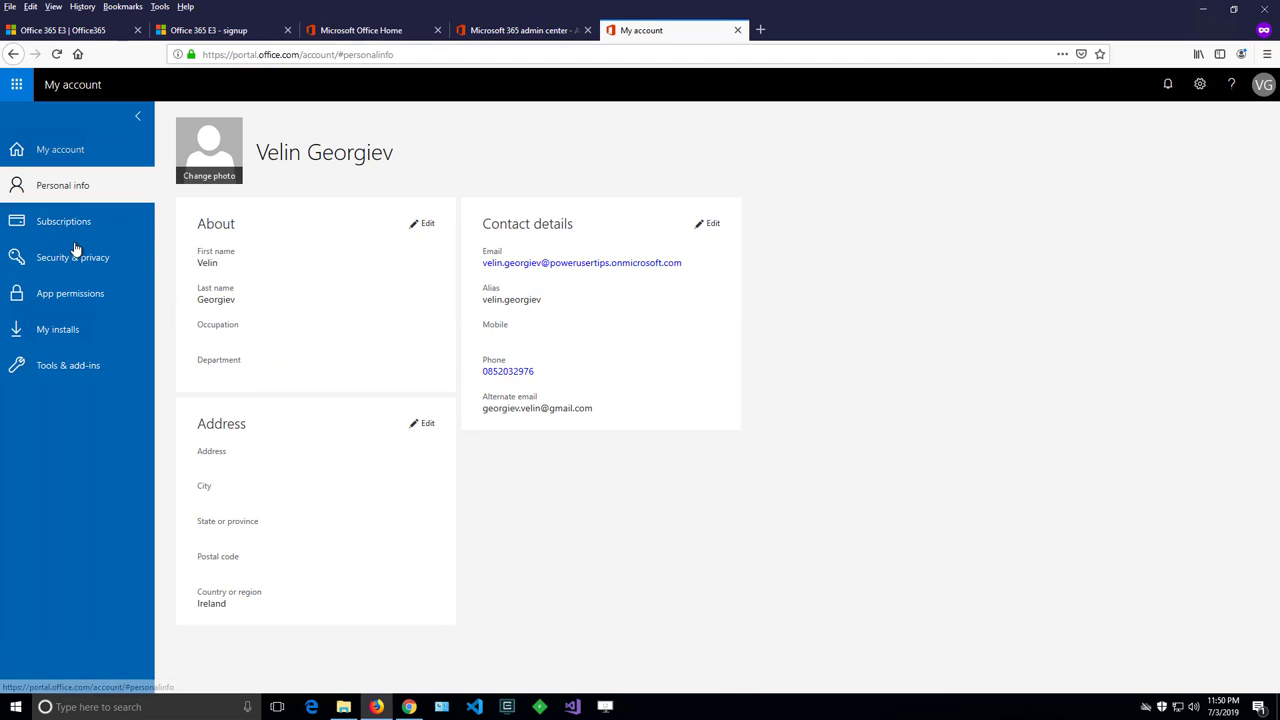
mouse_move(197, 183)
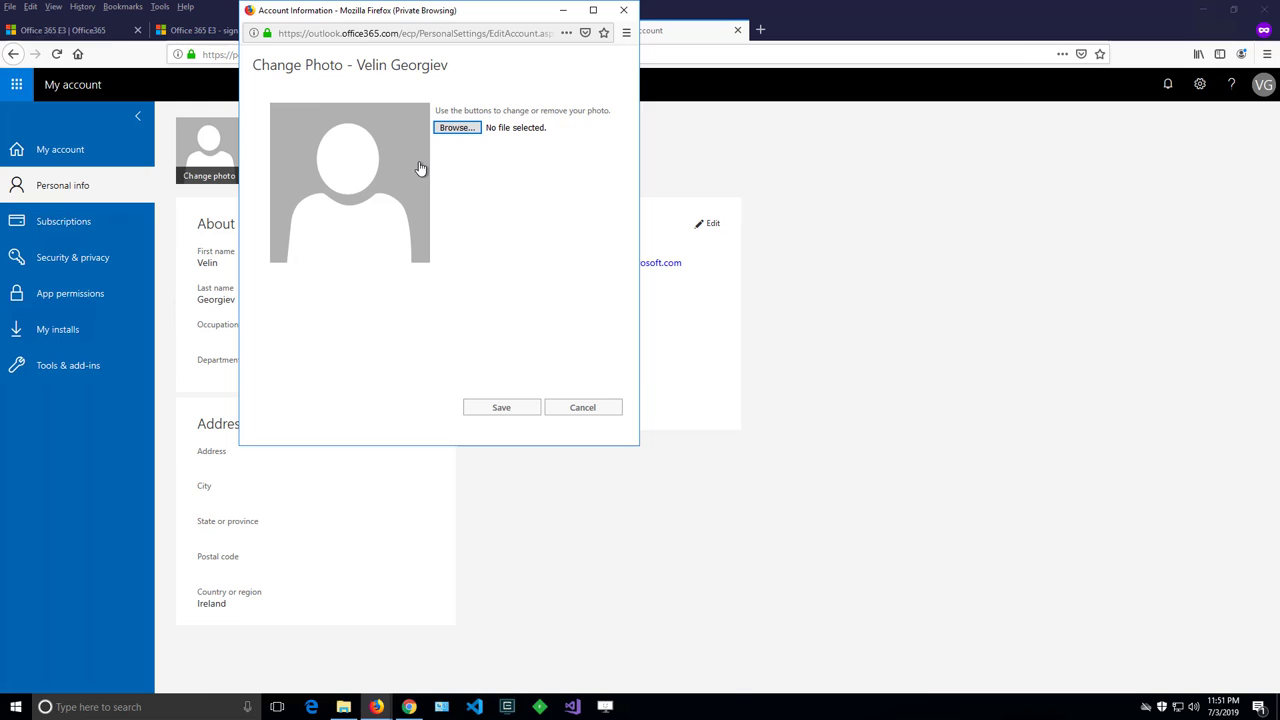
mouse_move(474, 145)
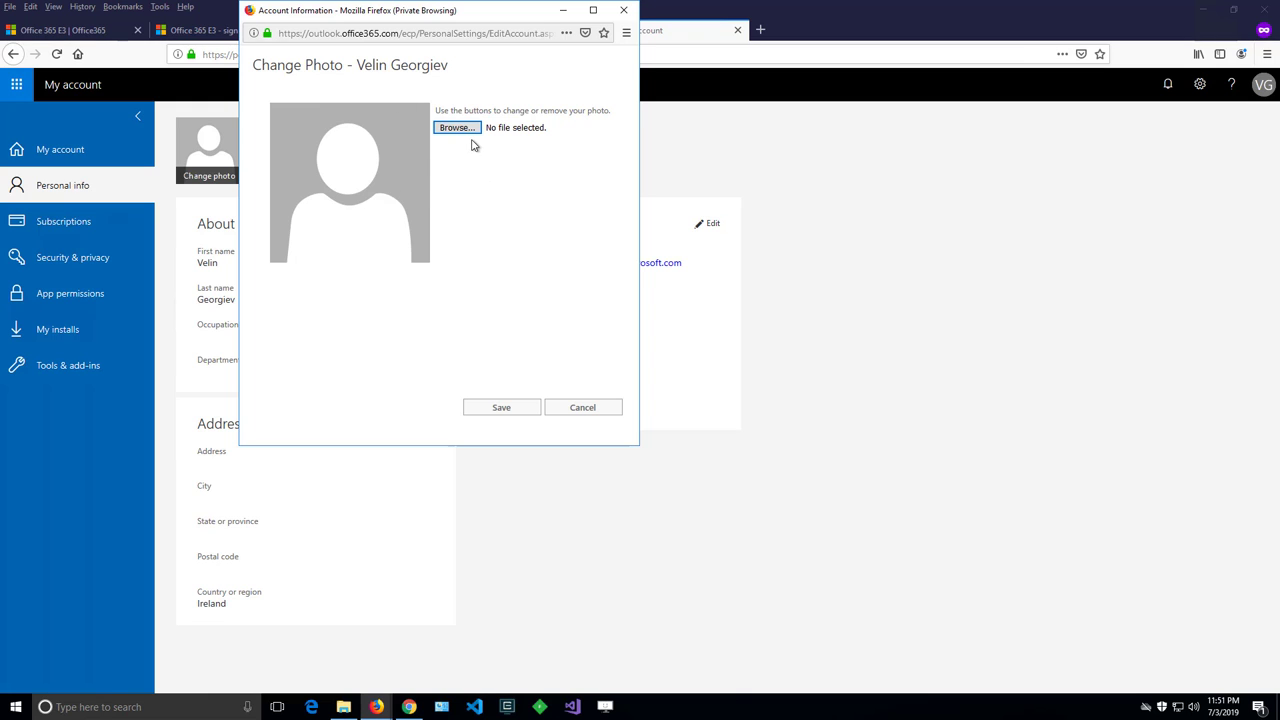
Step: Upload the 400x400 headshot JPG from the Desktop as the profile photo and save
click(456, 127)
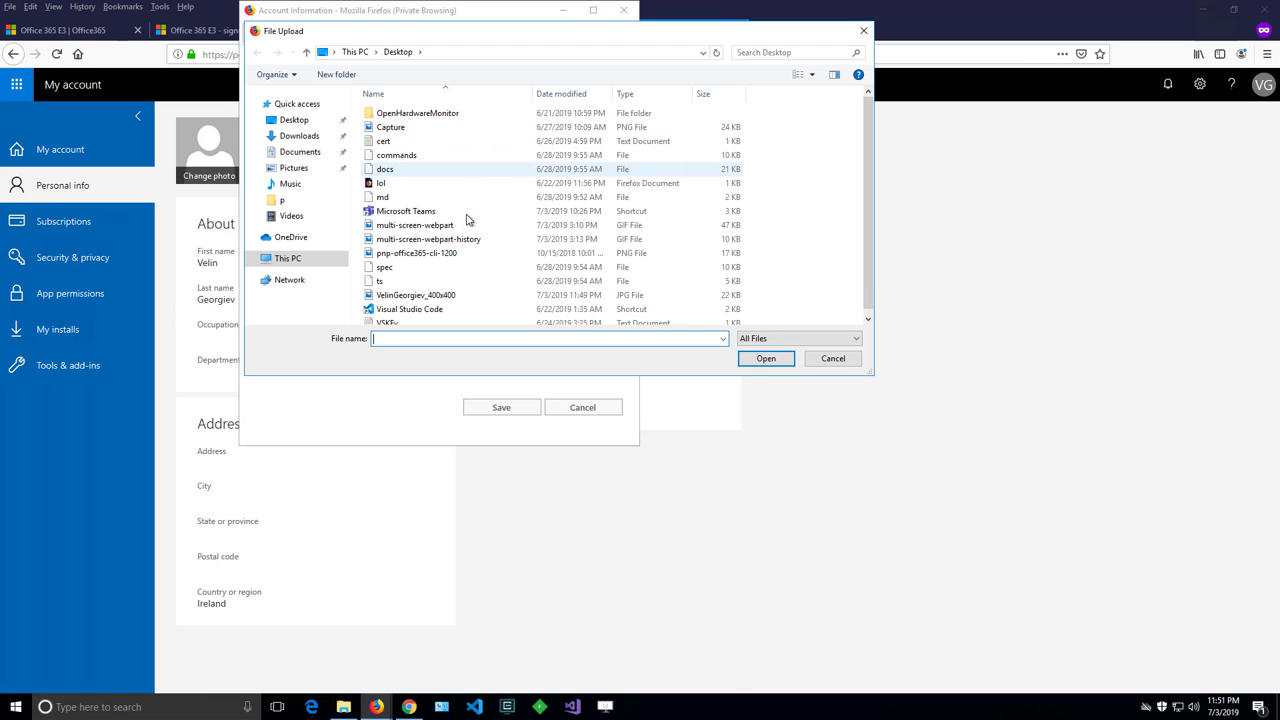
click(416, 247)
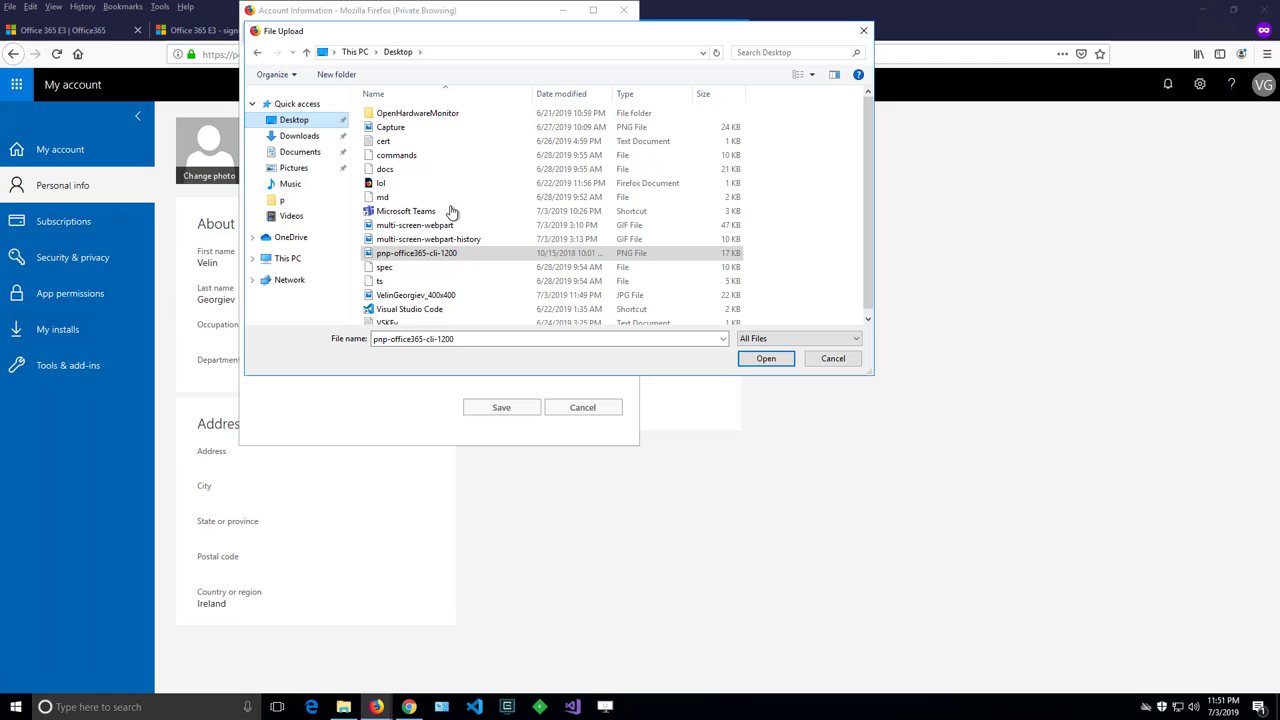
click(765, 358)
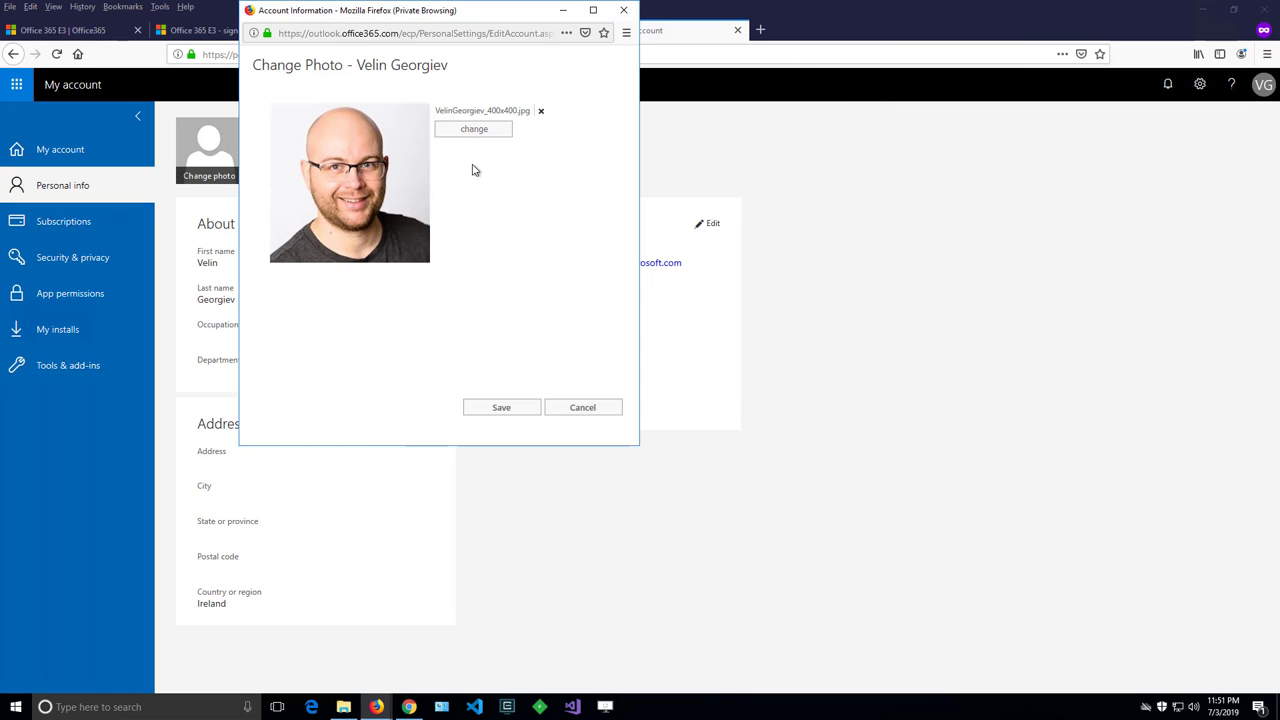
click(501, 407)
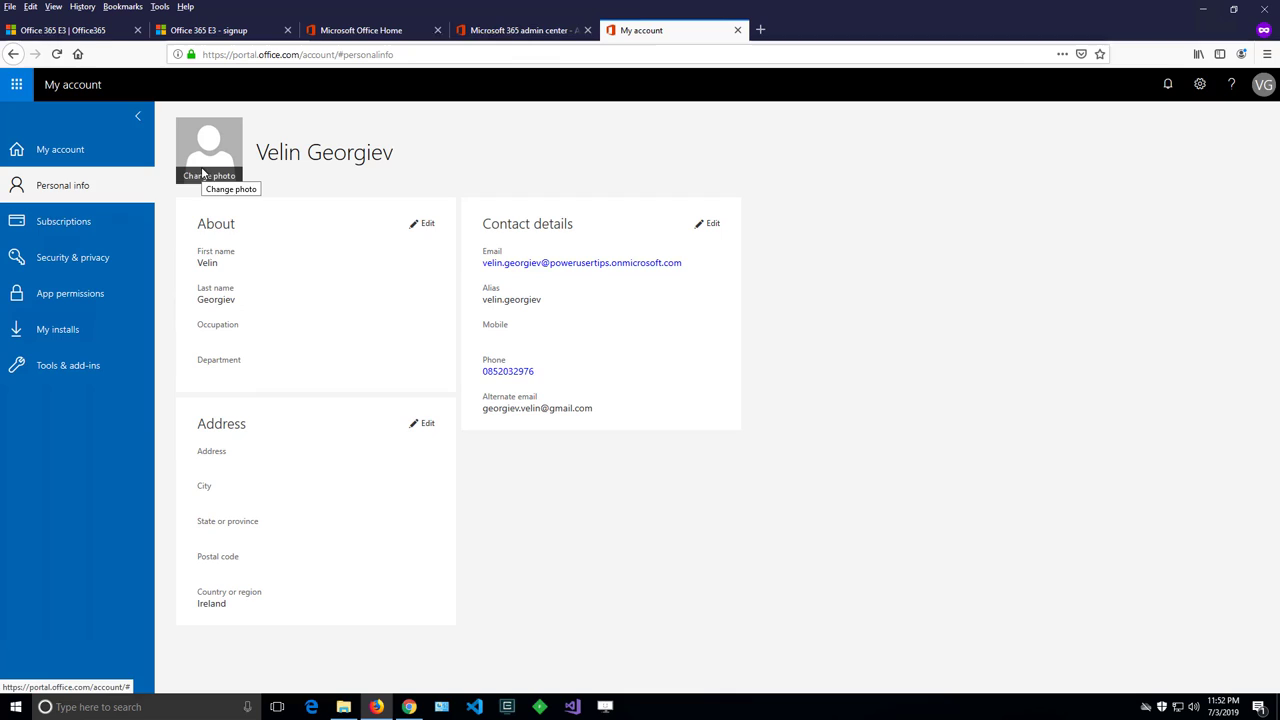
mouse_move(287, 278)
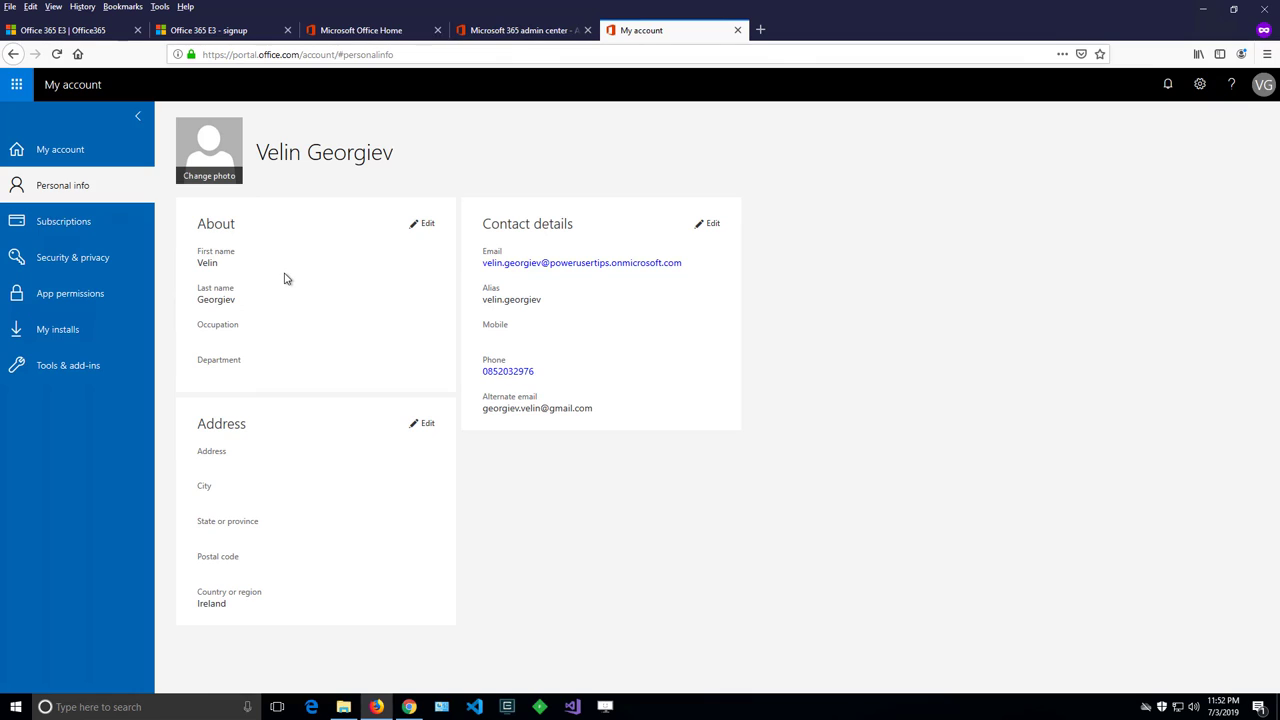
mouse_move(205, 395)
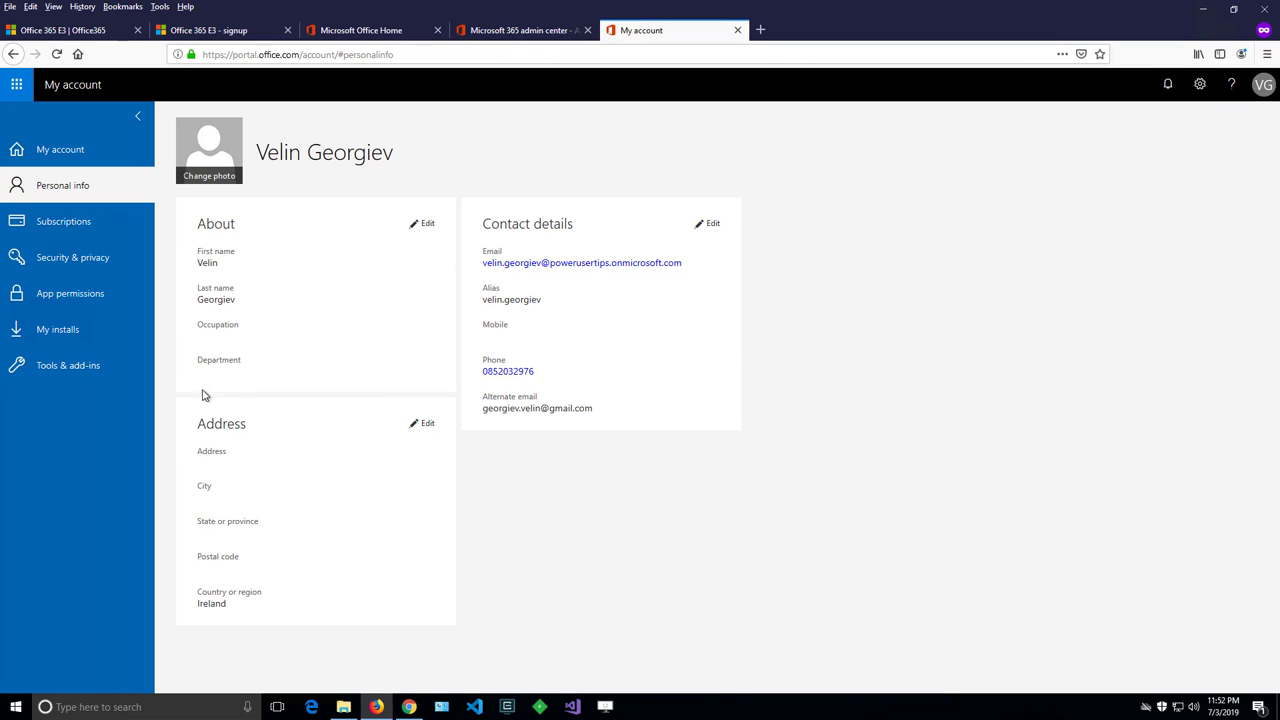
mouse_move(677, 335)
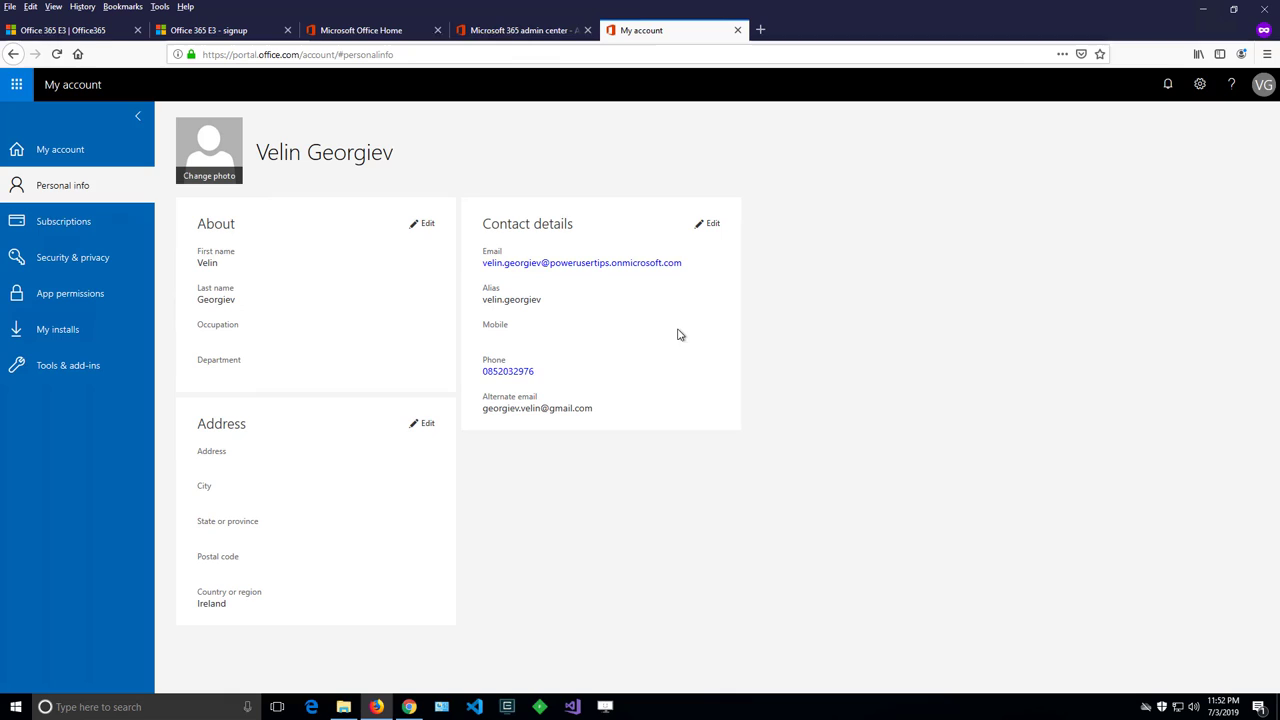
mouse_move(475, 187)
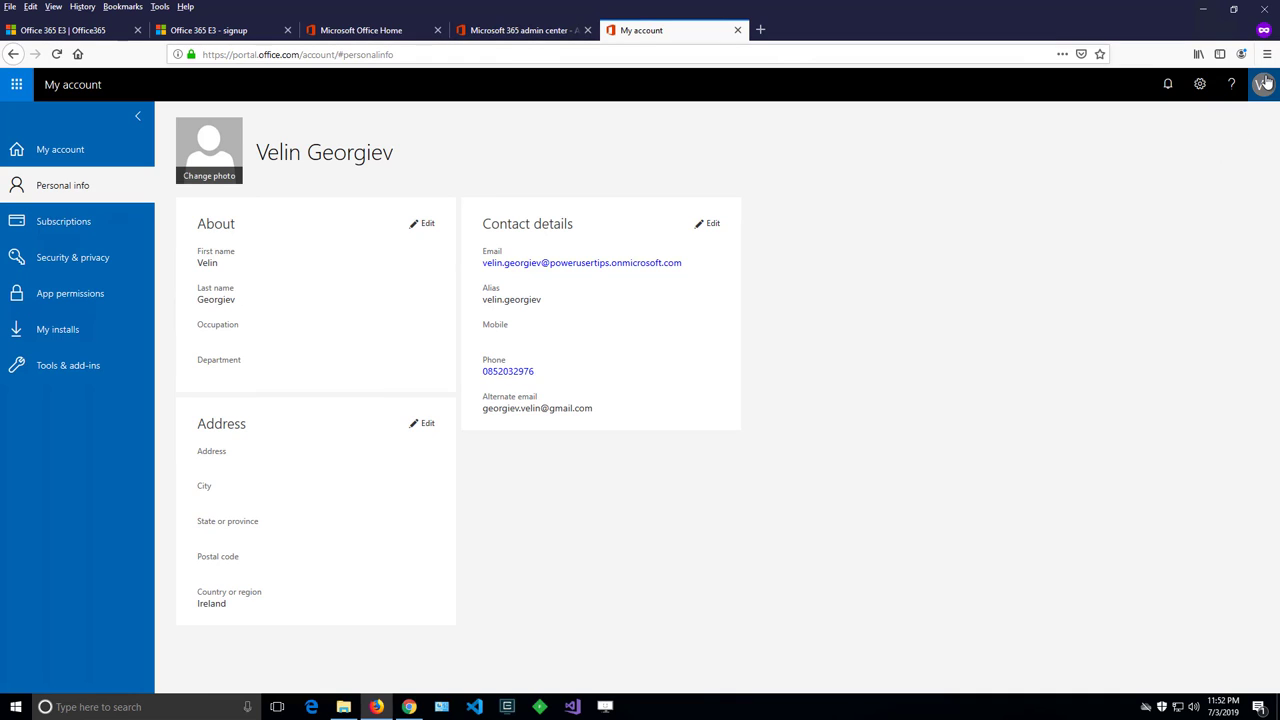
Step: Open My profile from the avatar's account panel
click(1264, 84)
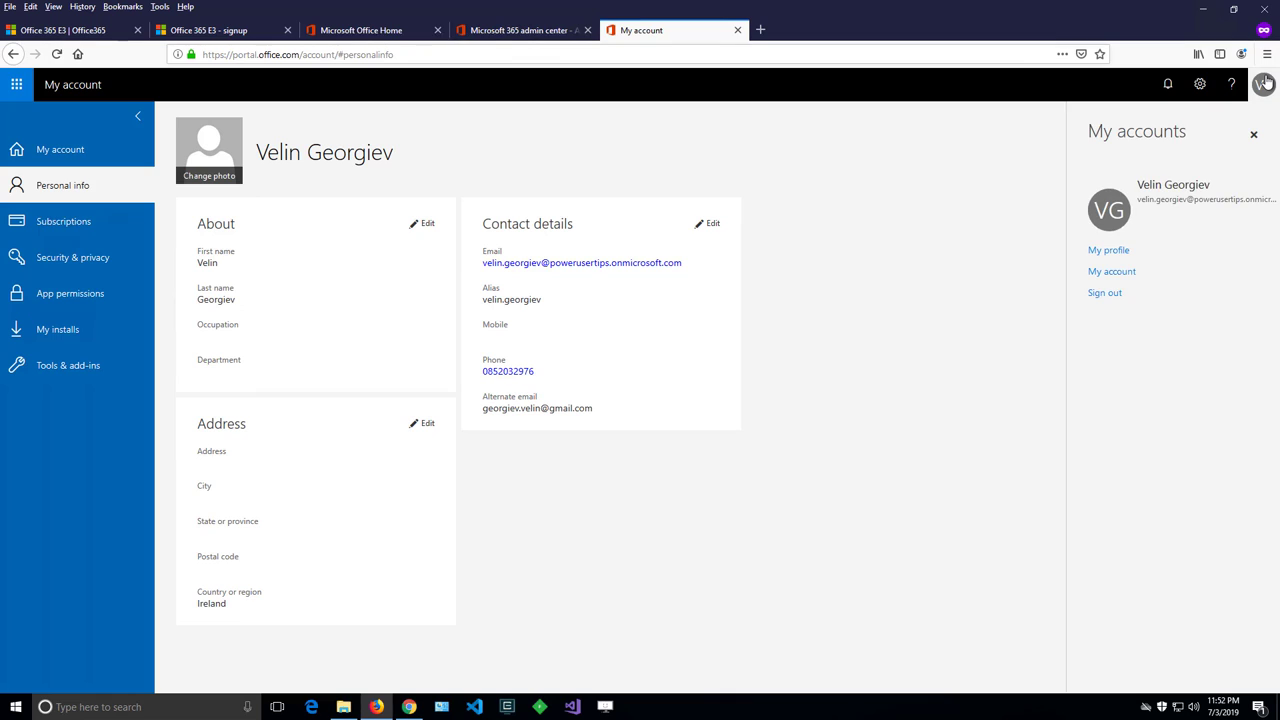
mouse_move(1108, 250)
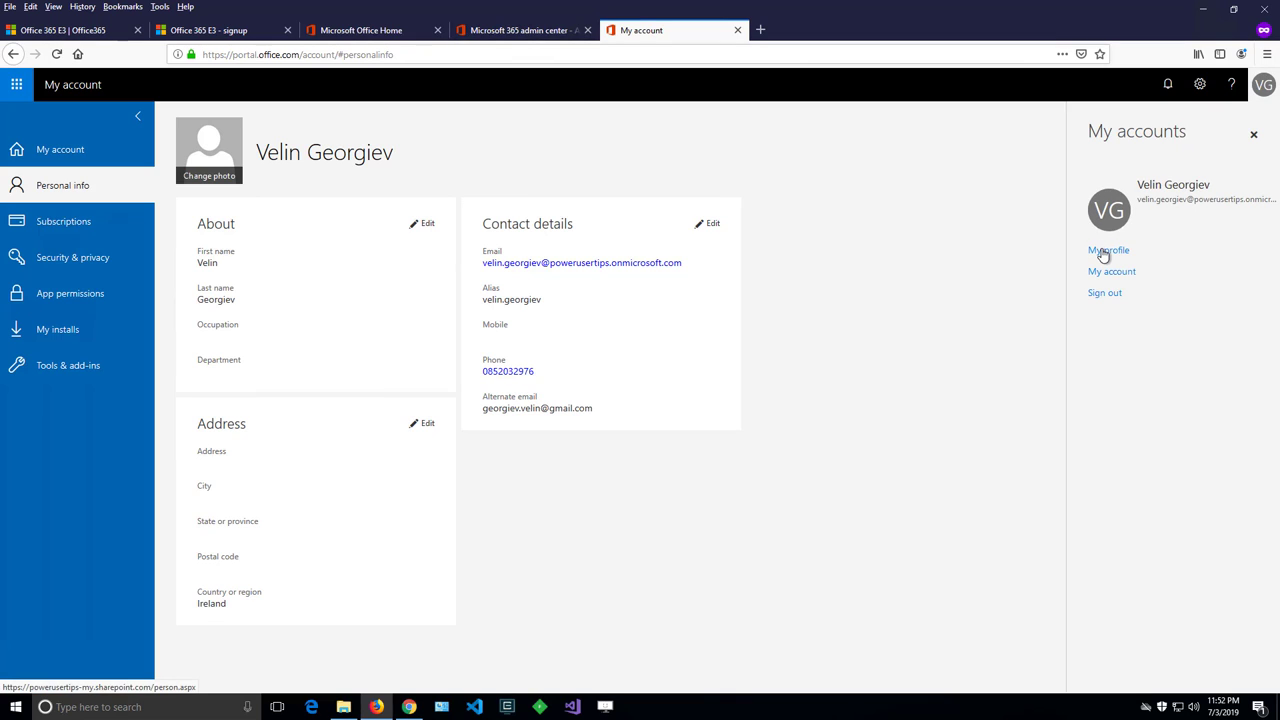
click(1108, 250)
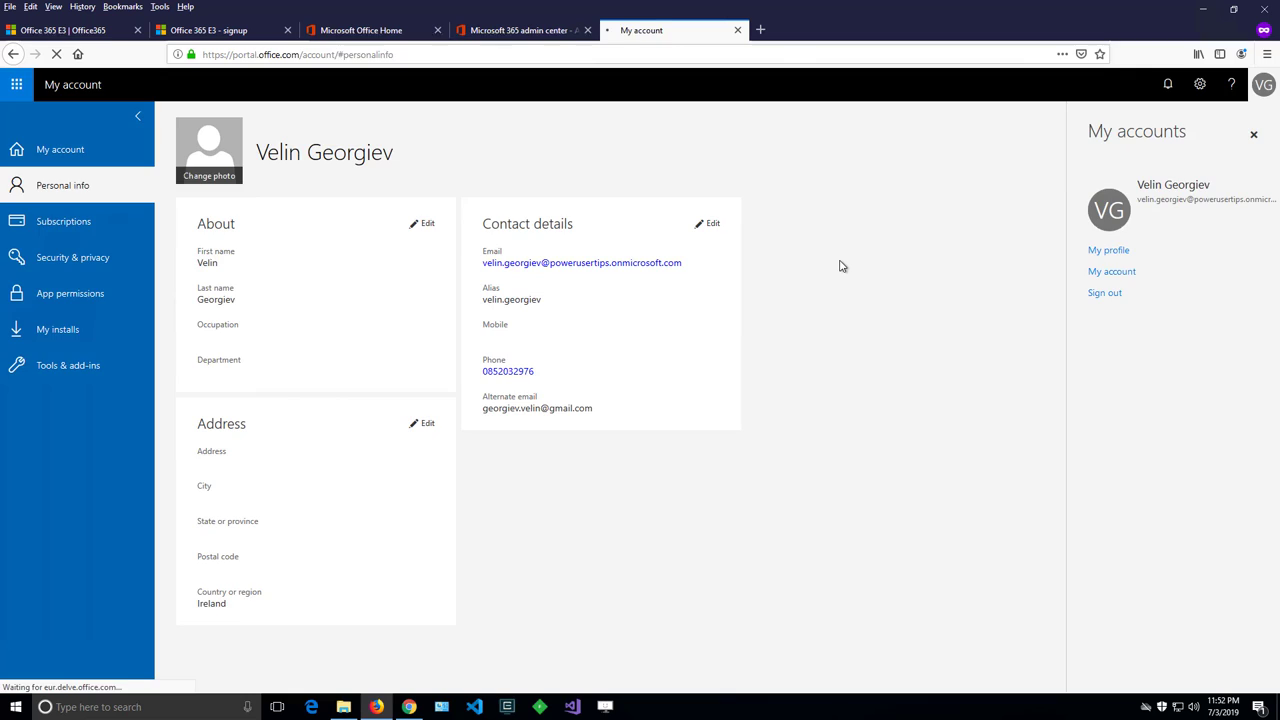
Step: Load the Delve profile page to reach Update profile
click(1108, 250)
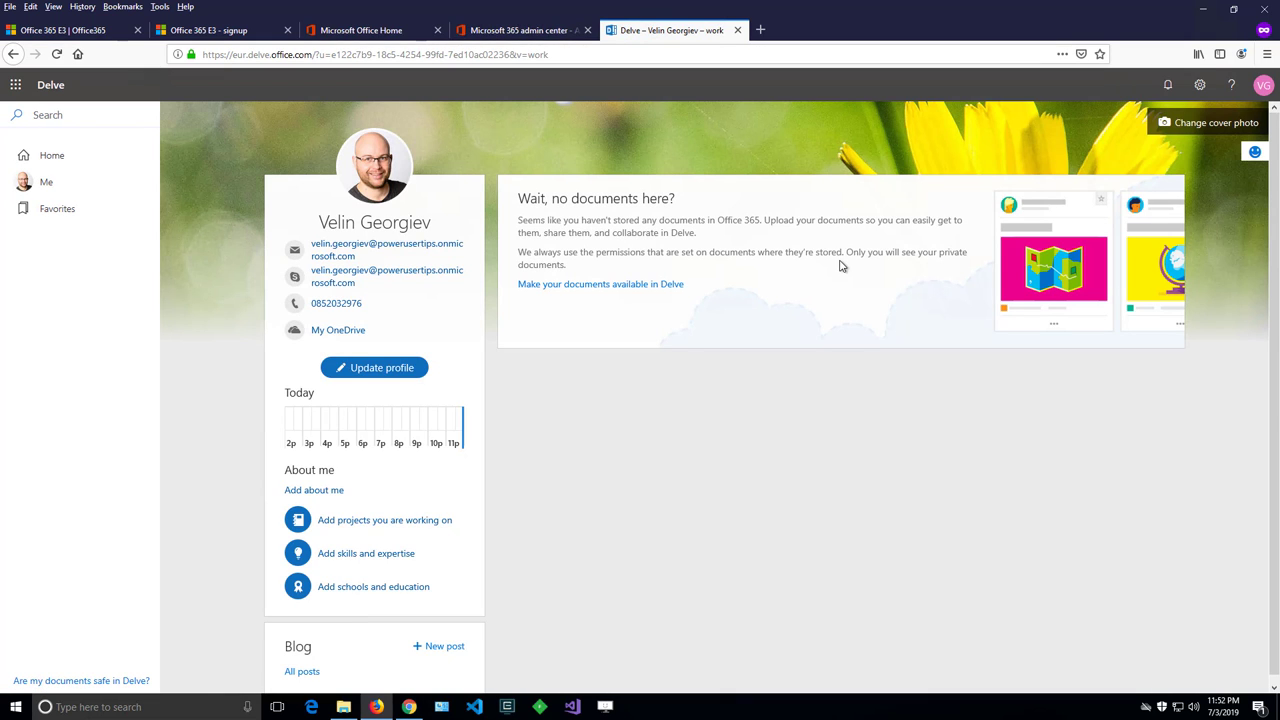
mouse_move(341, 176)
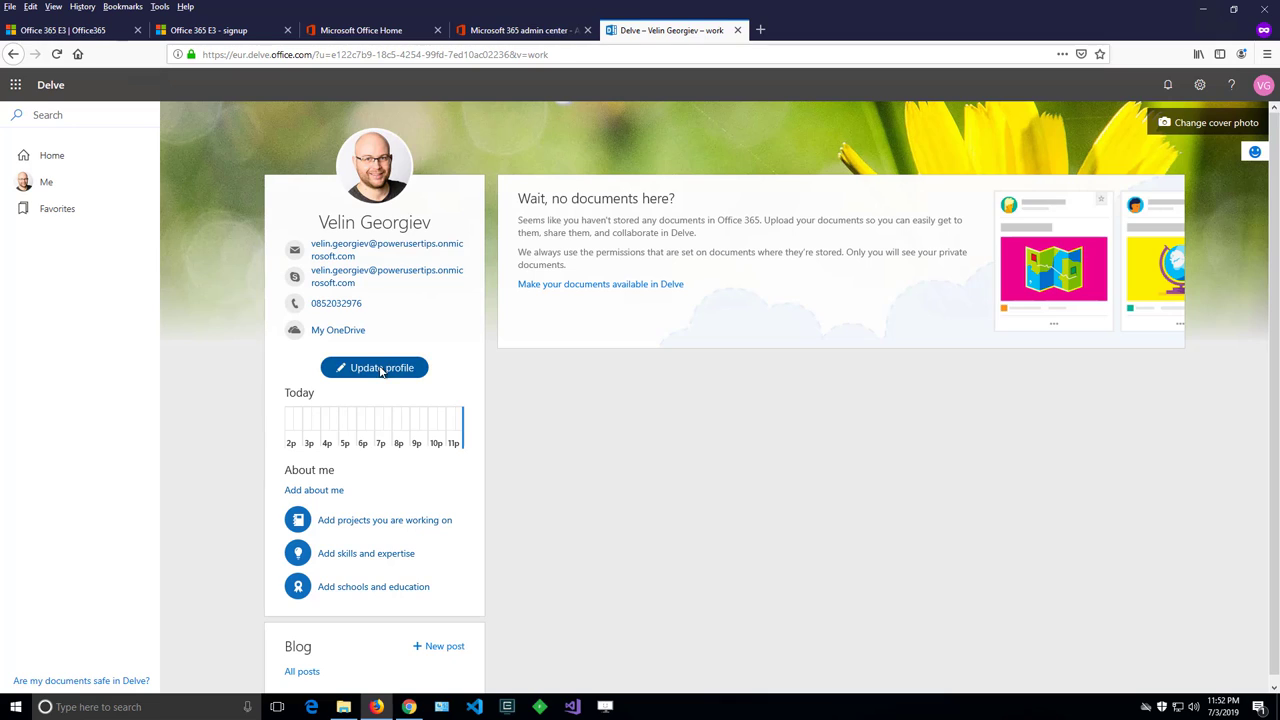
mouse_move(375, 167)
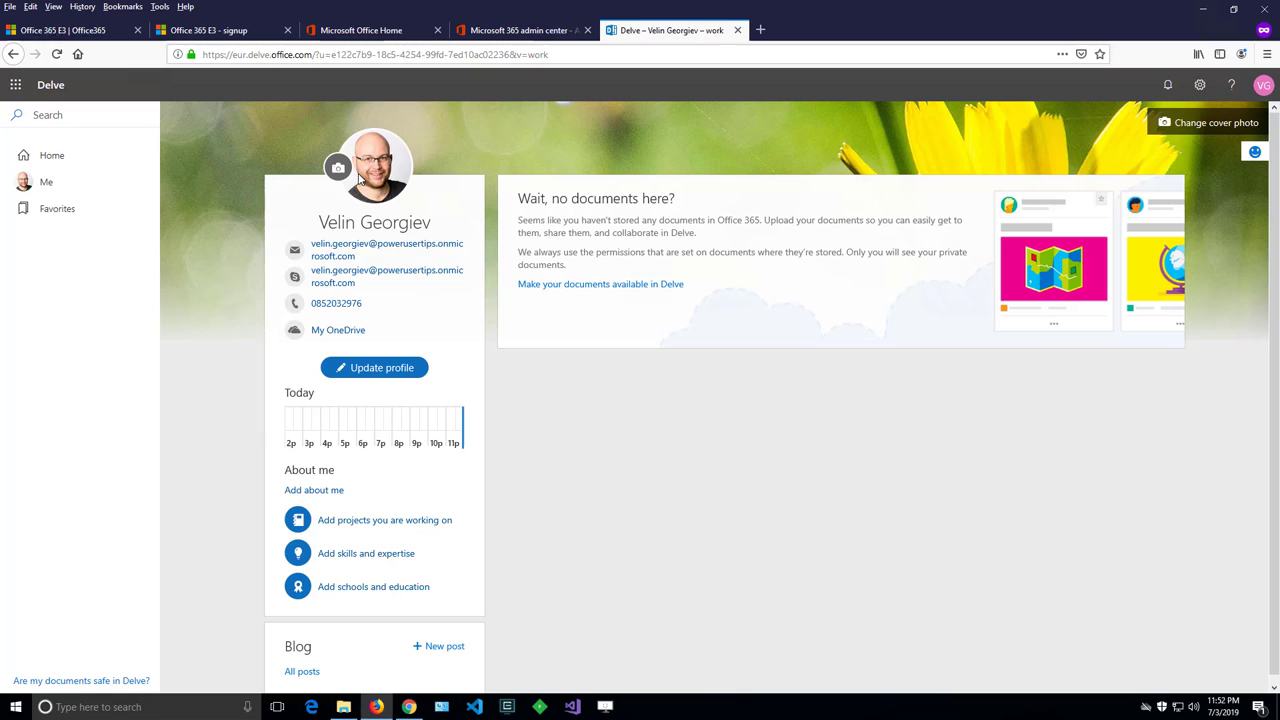
mouse_move(336, 180)
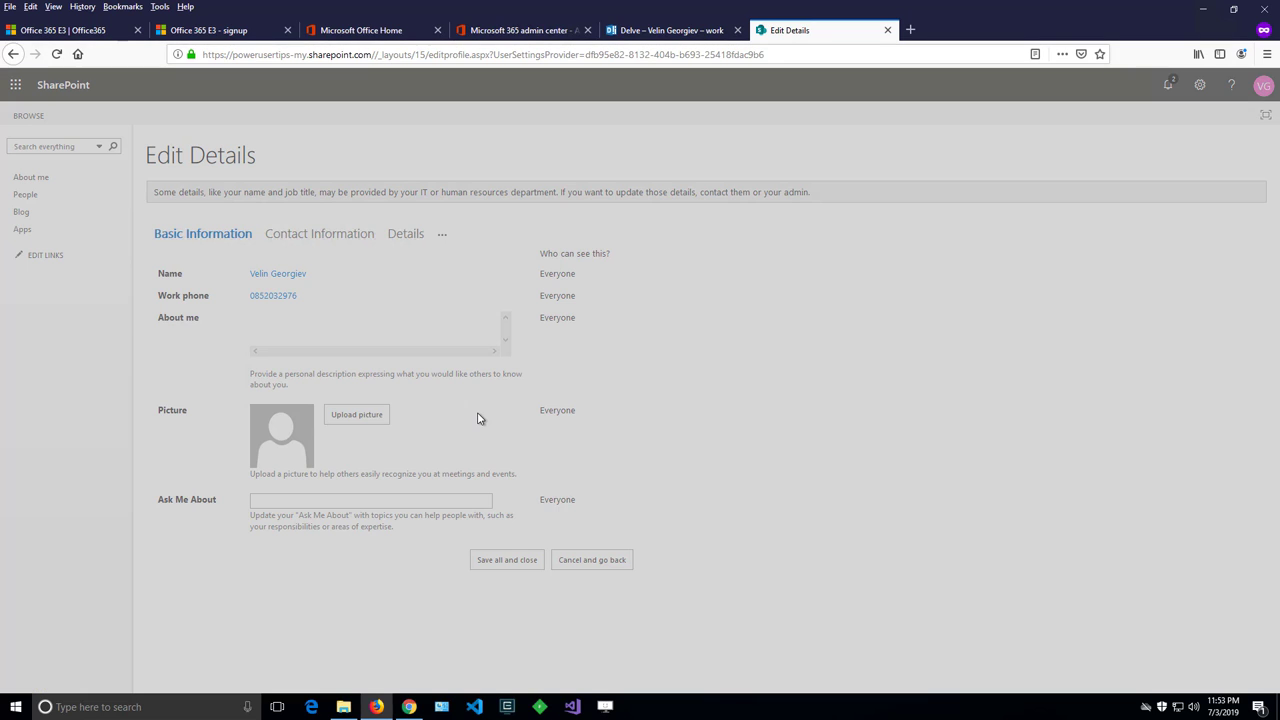
Step: Upload the headshot as the SharePoint profile picture, save all changes, and dismiss the confirmation
click(356, 414)
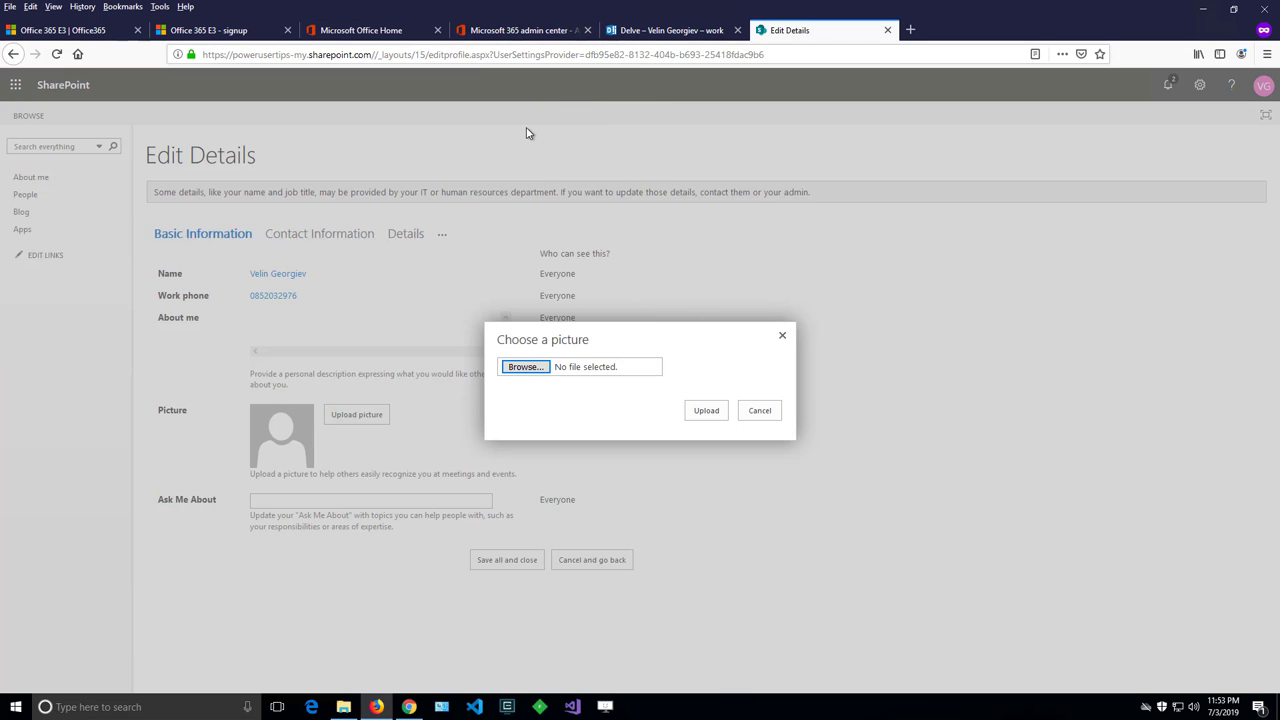
click(524, 366)
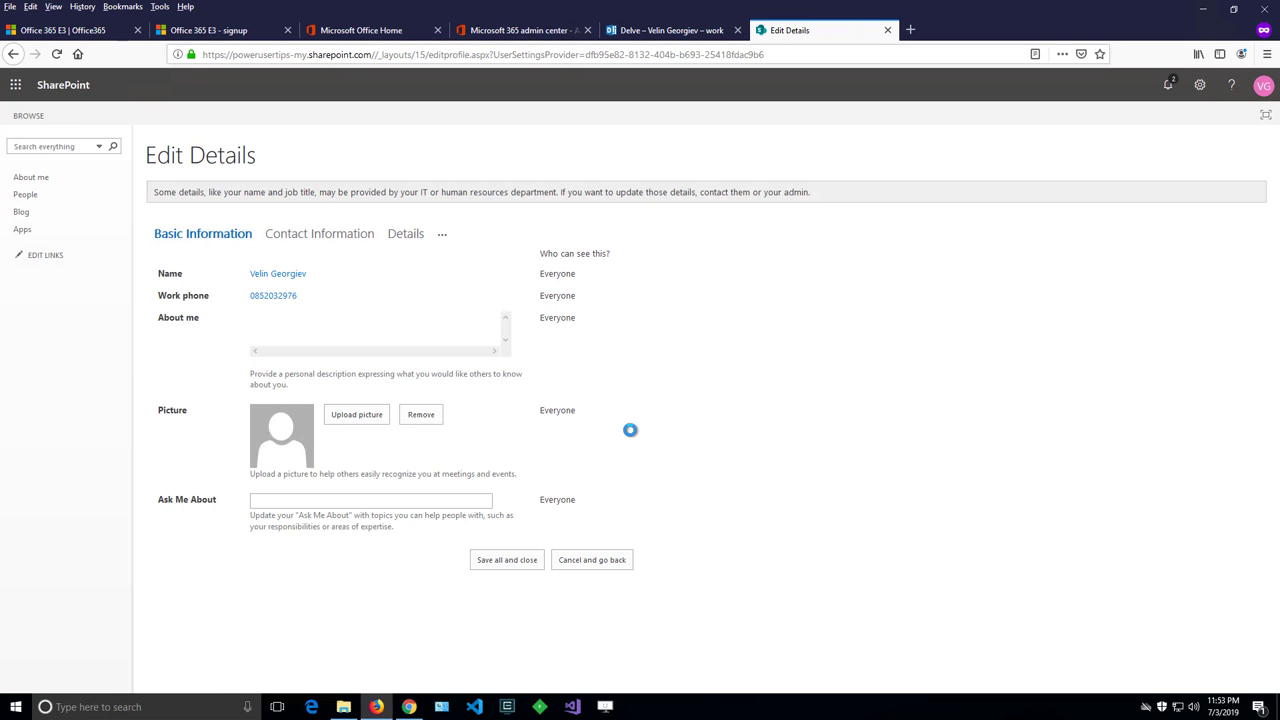
click(506, 559)
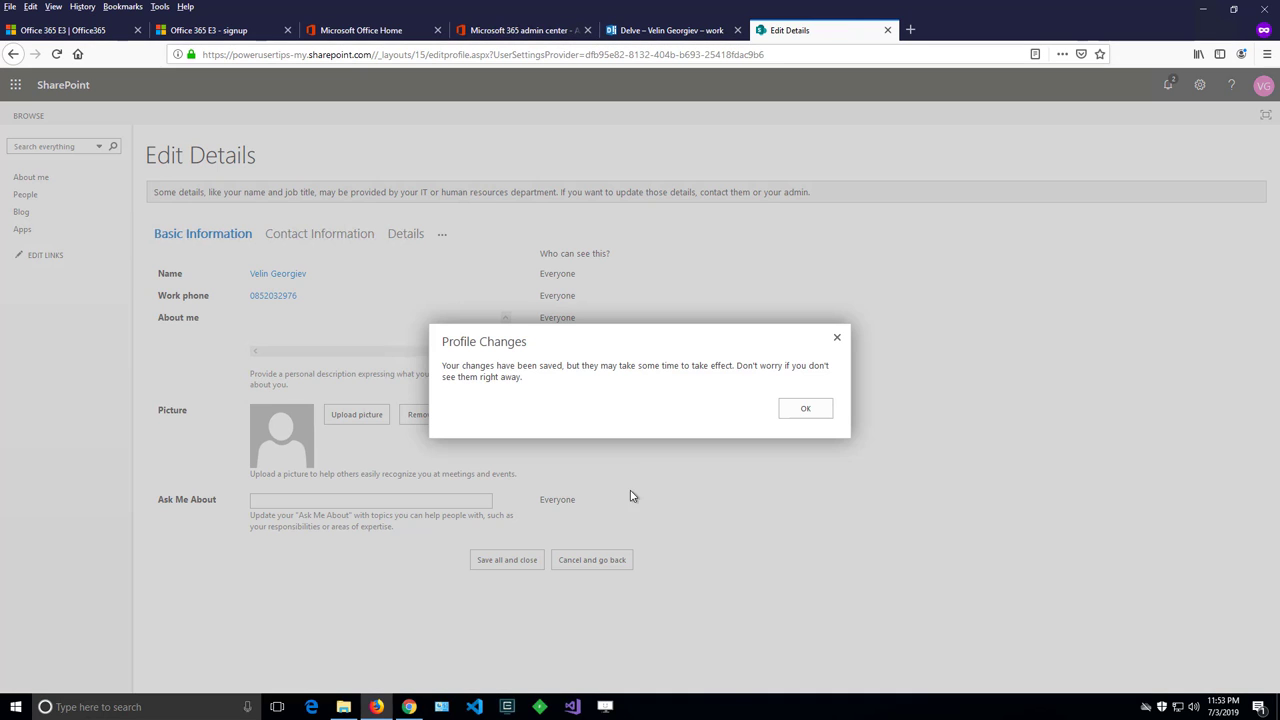
mouse_move(805, 408)
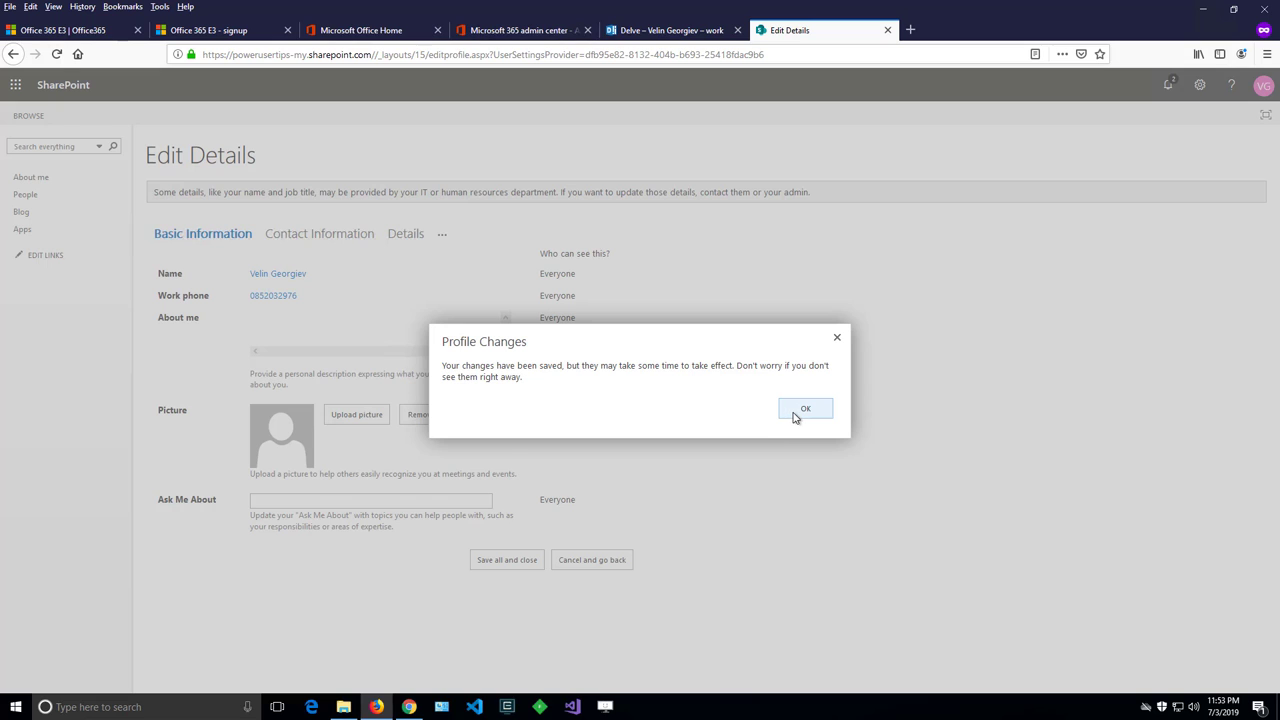
click(805, 408)
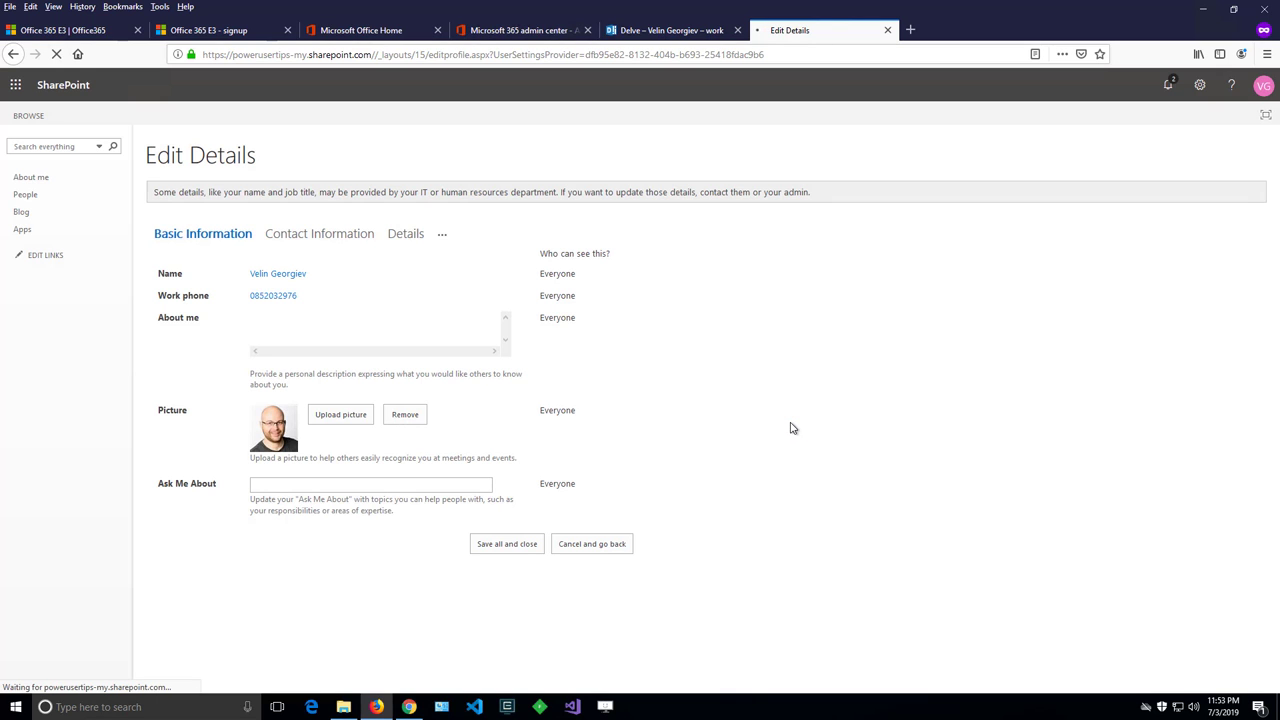